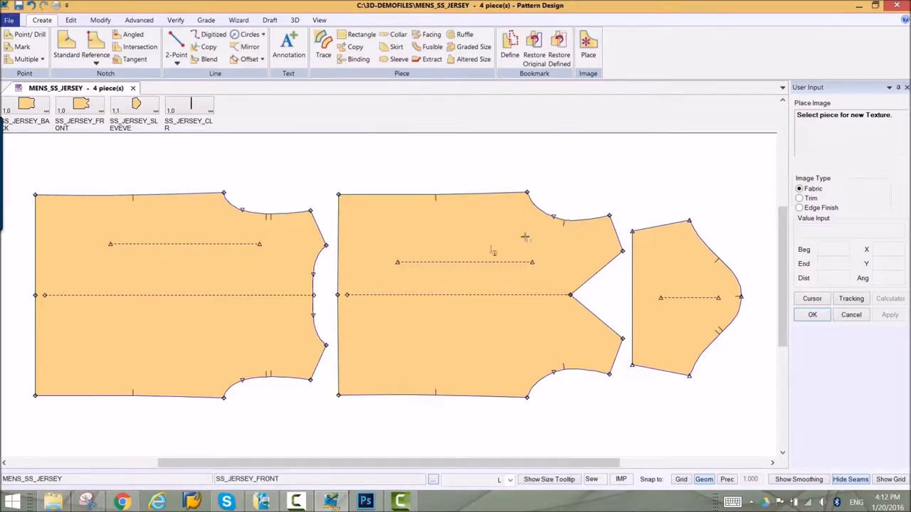
{"action": "mouse_move", "coordinate": [449, 258]}
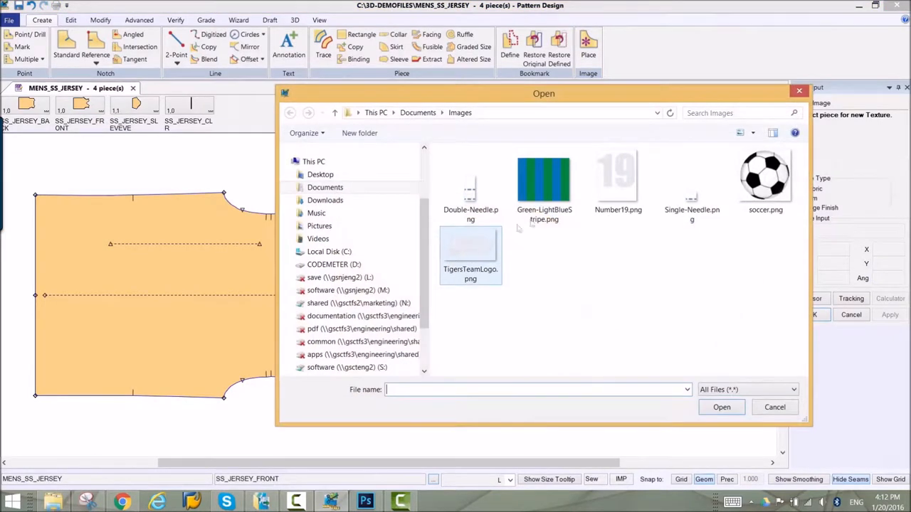
Step: Select and load Green-LightBlueStripe.png as the fabric texture image
{"action": "left_click", "coordinate": [543, 179]}
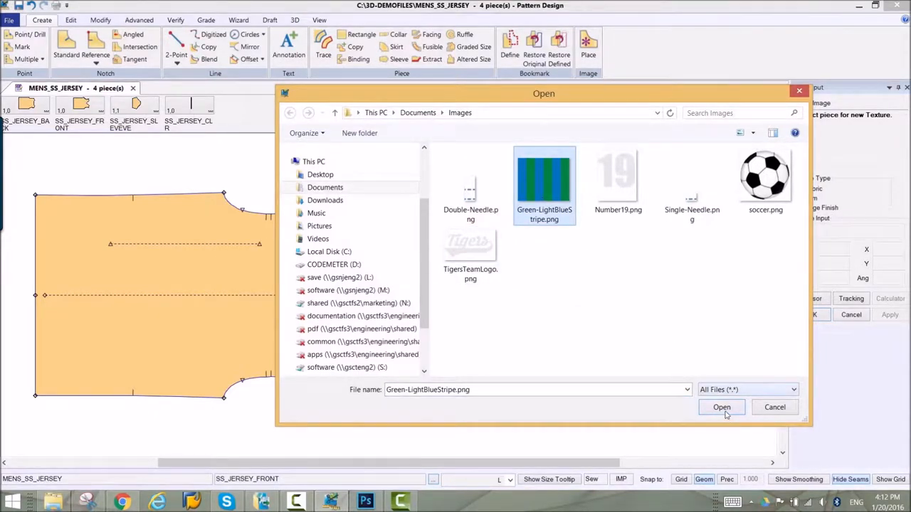
{"action": "left_click", "coordinate": [721, 407]}
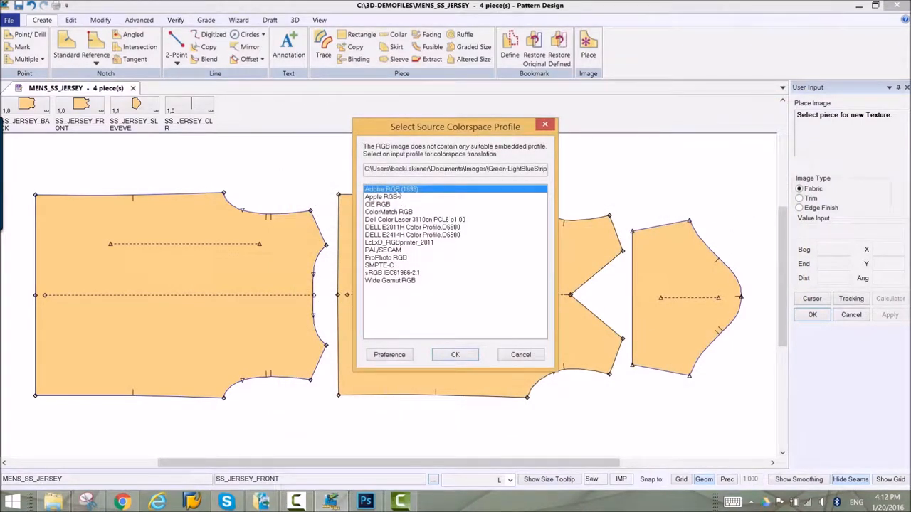
{"action": "mouse_move", "coordinate": [456, 359]}
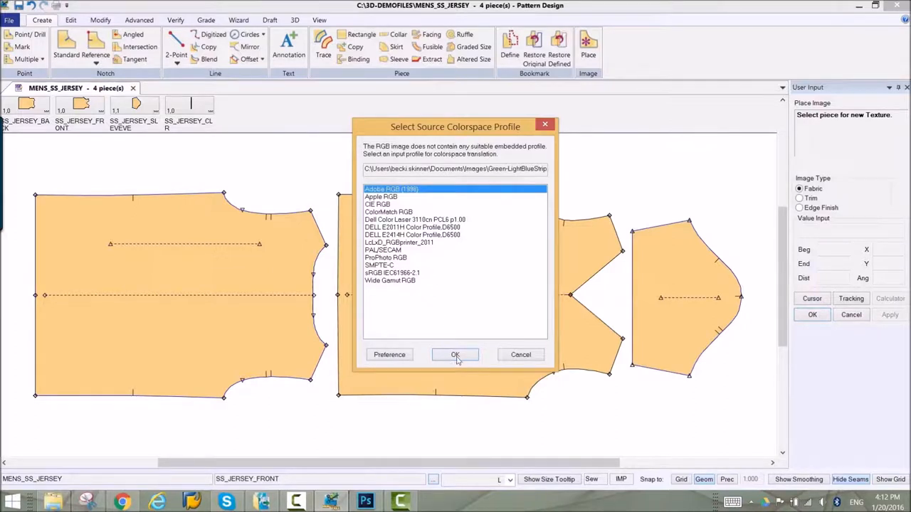
Step: Accept the colour profile and give the stripe fabric width 7.5, height 6.25, angle 90°
{"action": "left_click", "coordinate": [455, 355]}
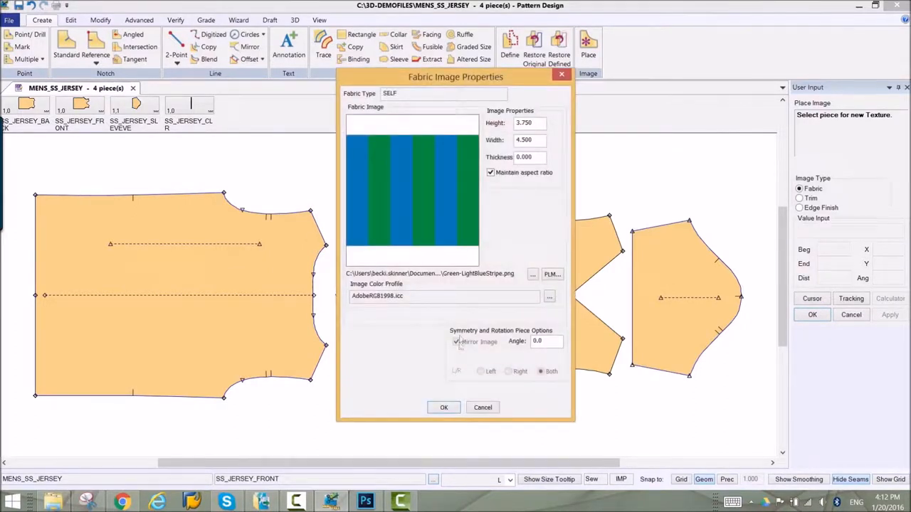
{"action": "triple_click", "coordinate": [529, 140]}
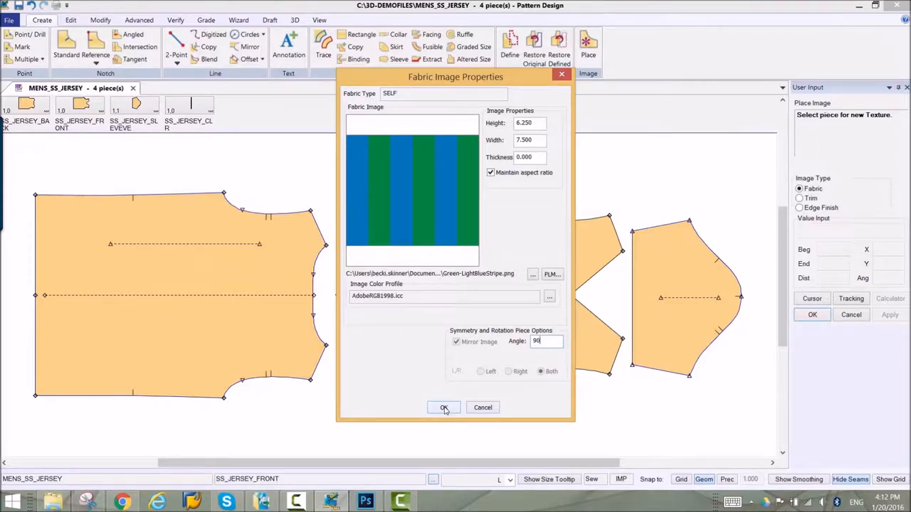
{"action": "left_click", "coordinate": [443, 407]}
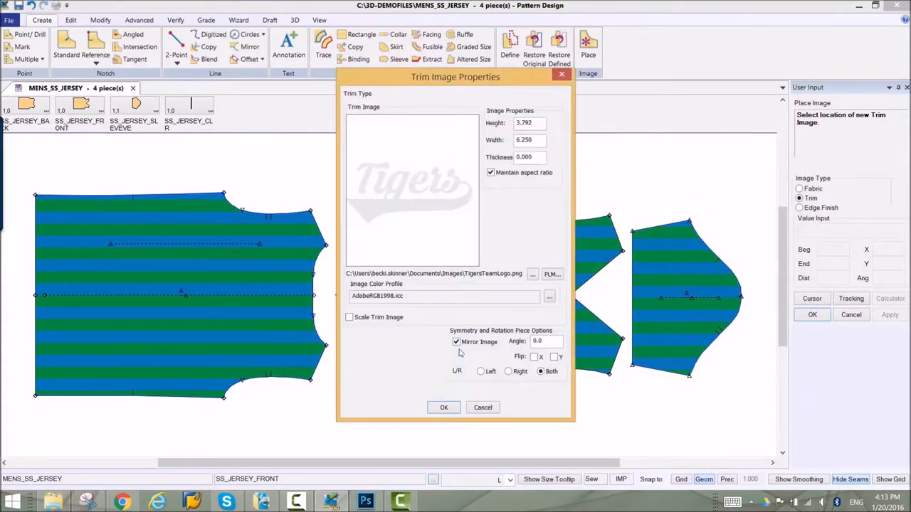
Step: Place the TigersTeamLogo trim at 90° on the front piece and enlarge it
{"action": "triple_click", "coordinate": [546, 341]}
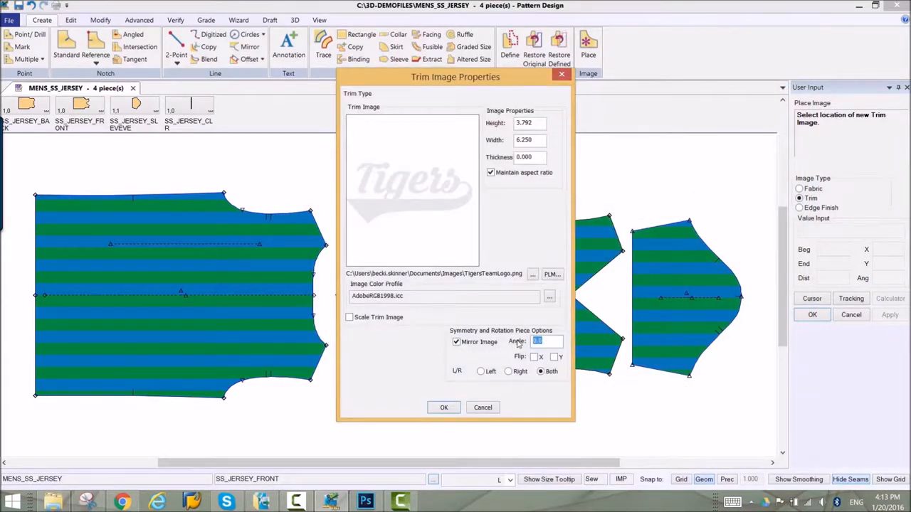
{"action": "type", "text": "90"}
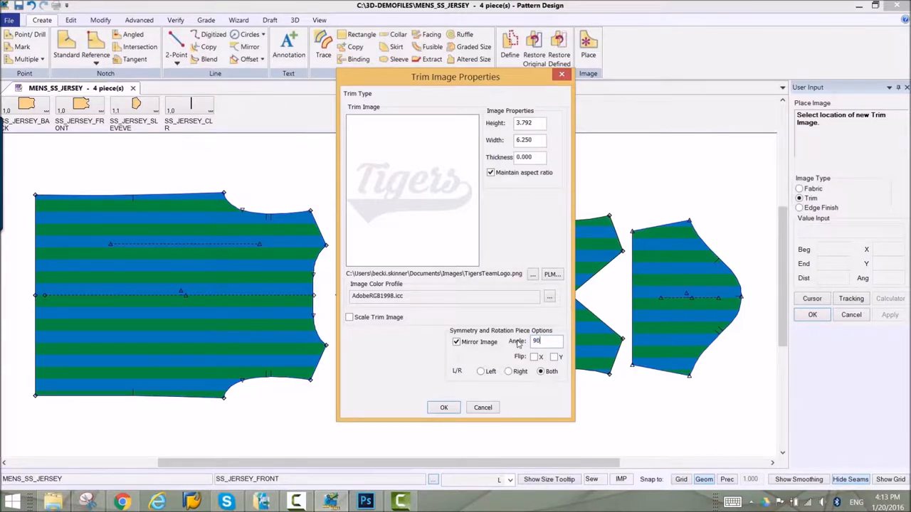
{"action": "mouse_move", "coordinate": [441, 370]}
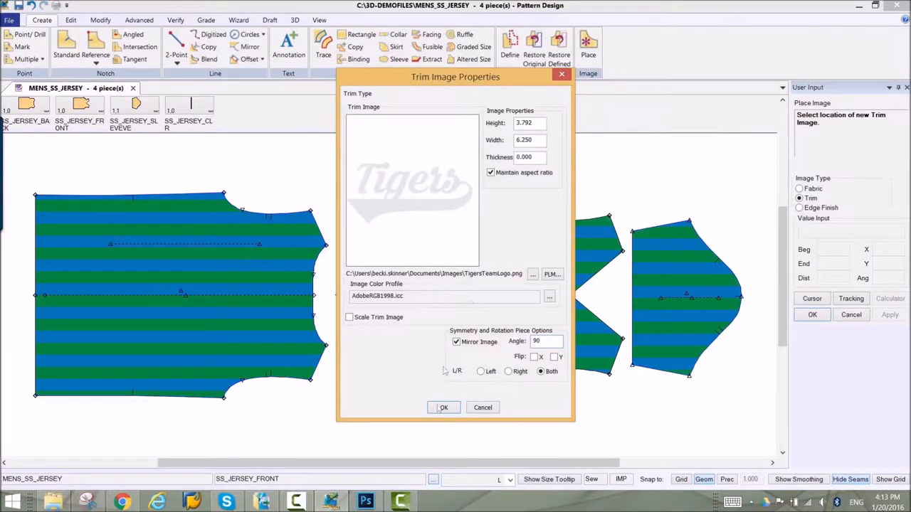
{"action": "left_click", "coordinate": [443, 407]}
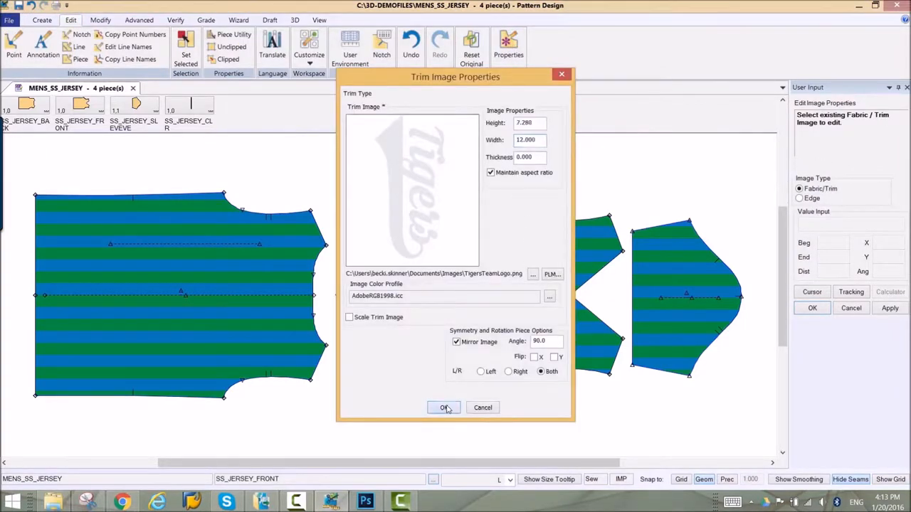
{"action": "left_click", "coordinate": [443, 407]}
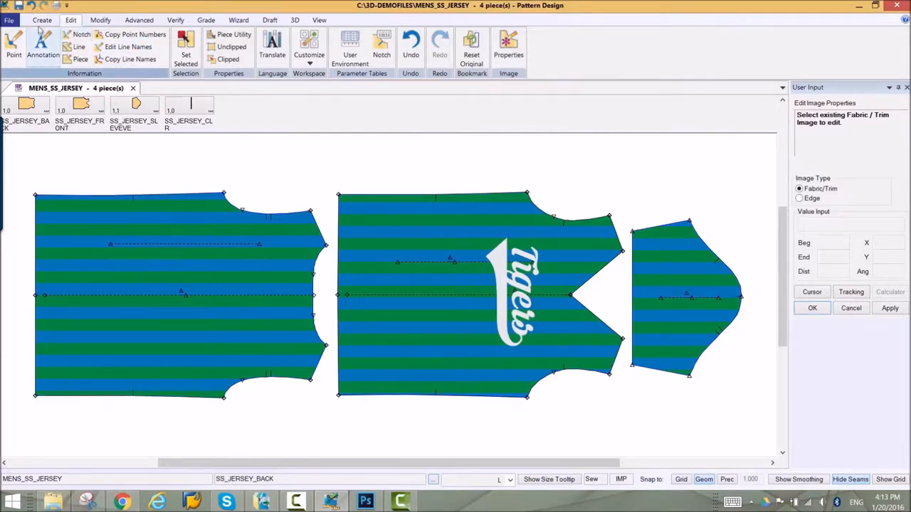
{"action": "left_click", "coordinate": [41, 20]}
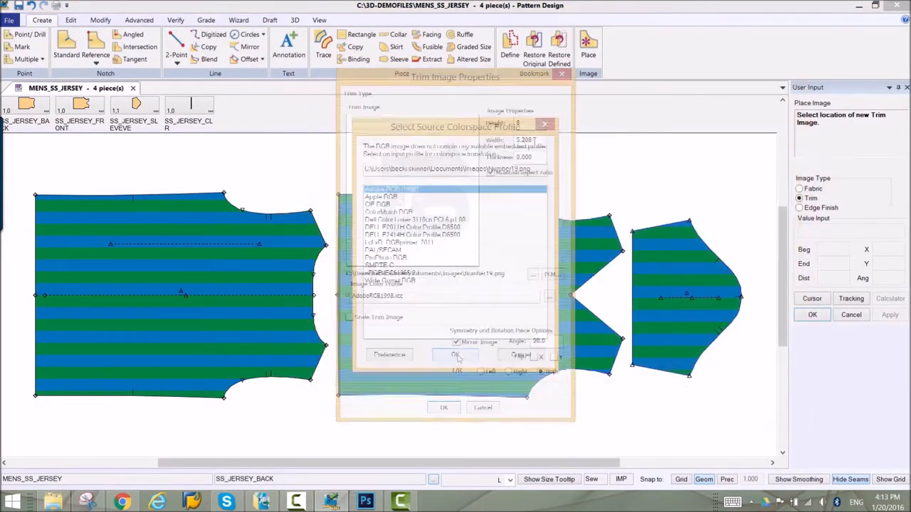
Step: Place the Number19 trim, then a 2 by 2 soccer.png trim
{"action": "left_click", "coordinate": [455, 355]}
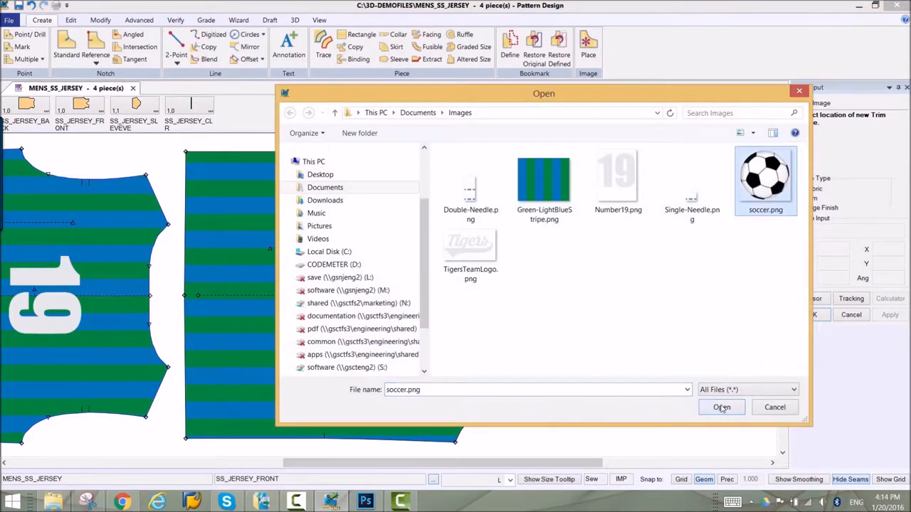
{"action": "left_click", "coordinate": [720, 407]}
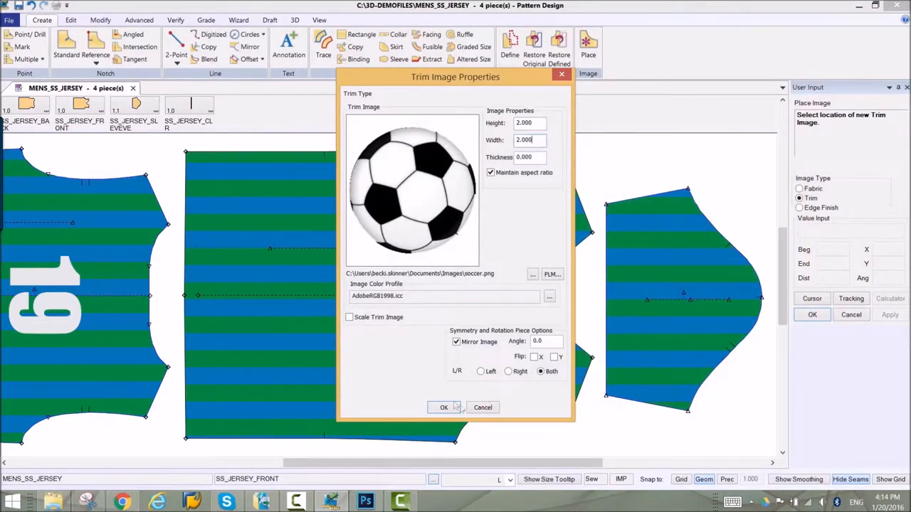
{"action": "left_click", "coordinate": [443, 407]}
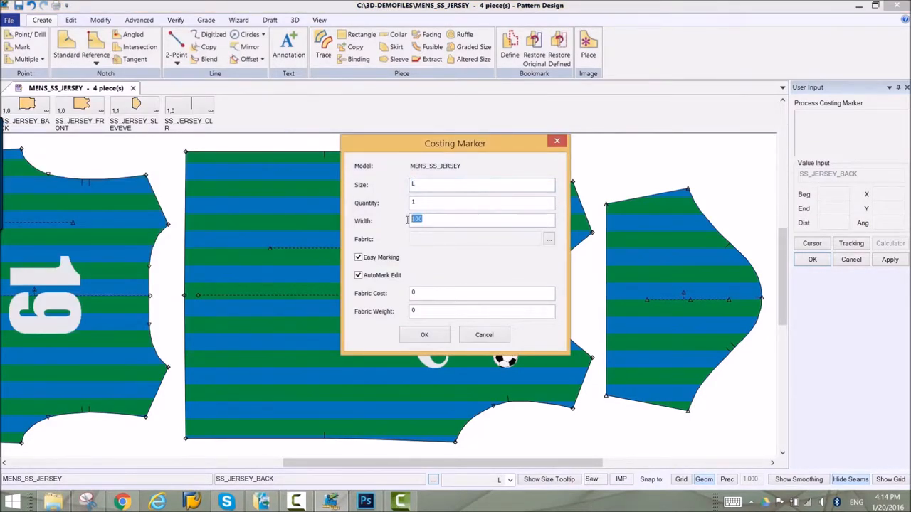
Step: Create a 54-wide costing marker and place the numbered back piece
{"action": "type", "text": "54"}
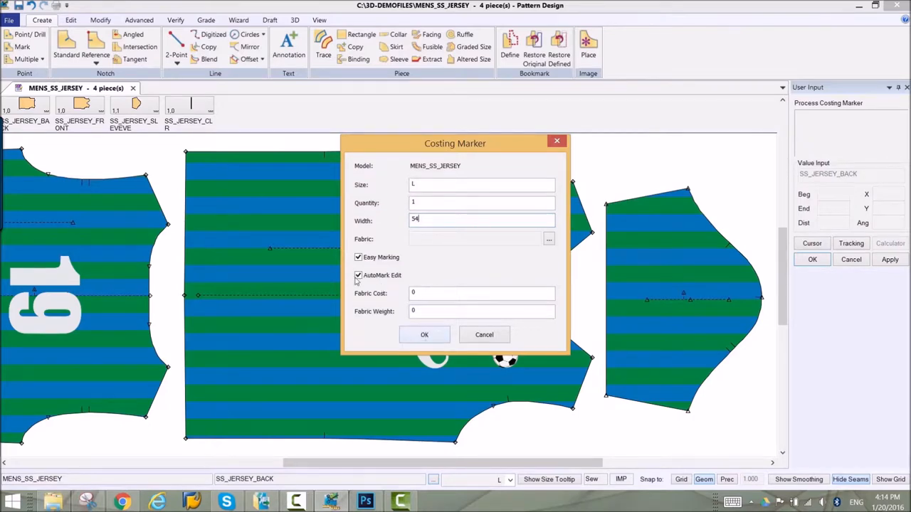
{"action": "left_click", "coordinate": [424, 335]}
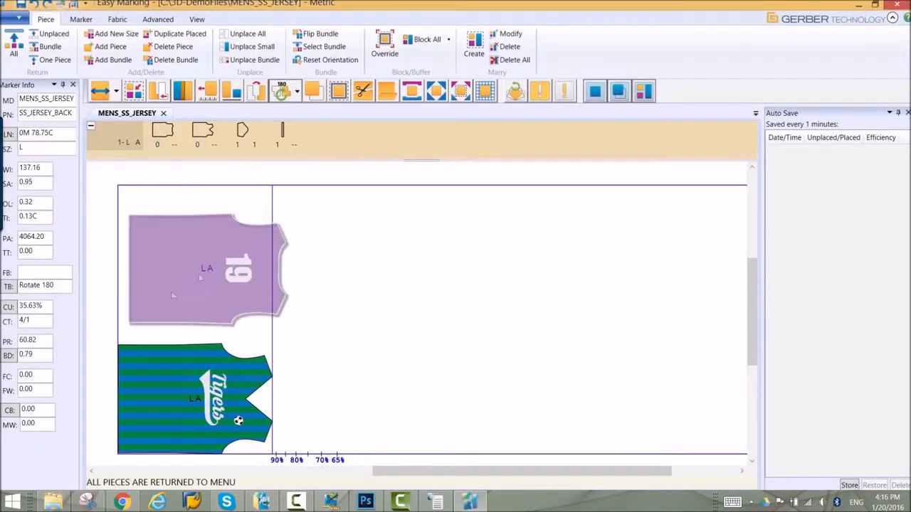
{"action": "left_click", "coordinate": [243, 131]}
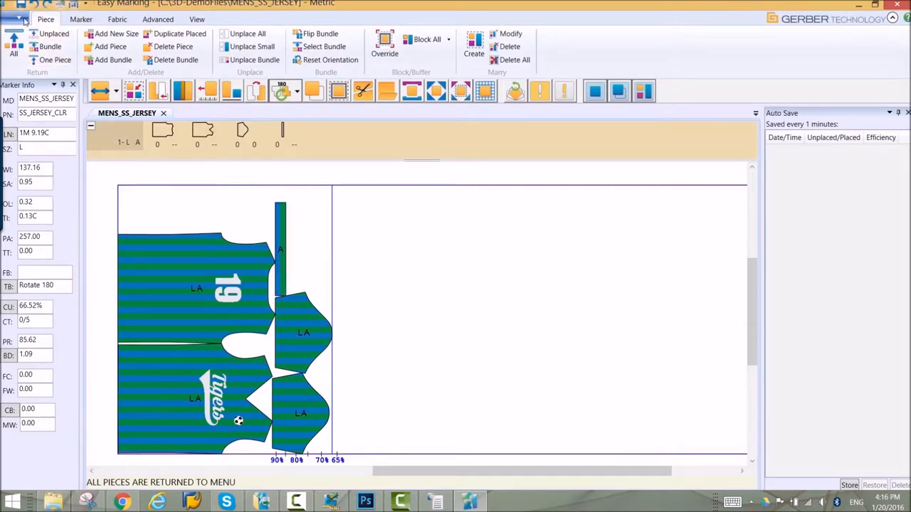
Step: Save the marker as Soccer_Jersey.svg in Illustrator-compatible SVG format
{"action": "left_click", "coordinate": [20, 13]}
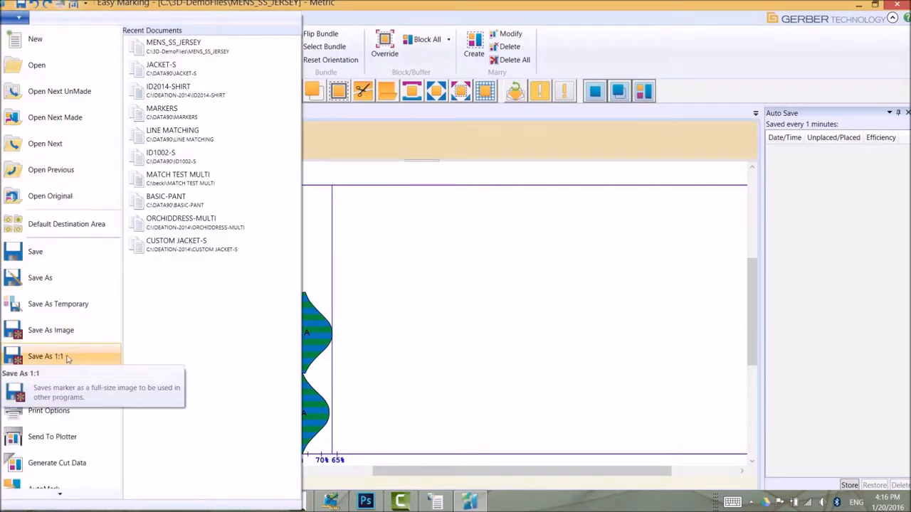
{"action": "left_click", "coordinate": [50, 329]}
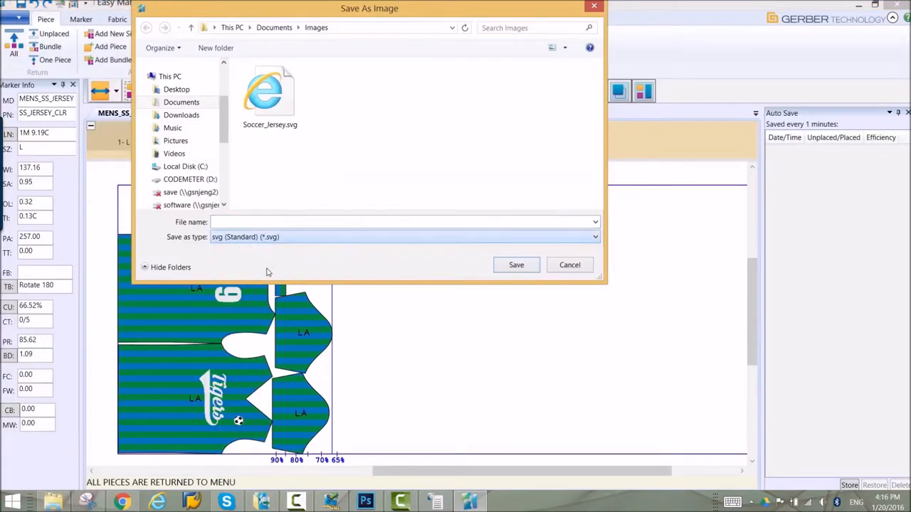
{"action": "left_click", "coordinate": [270, 96]}
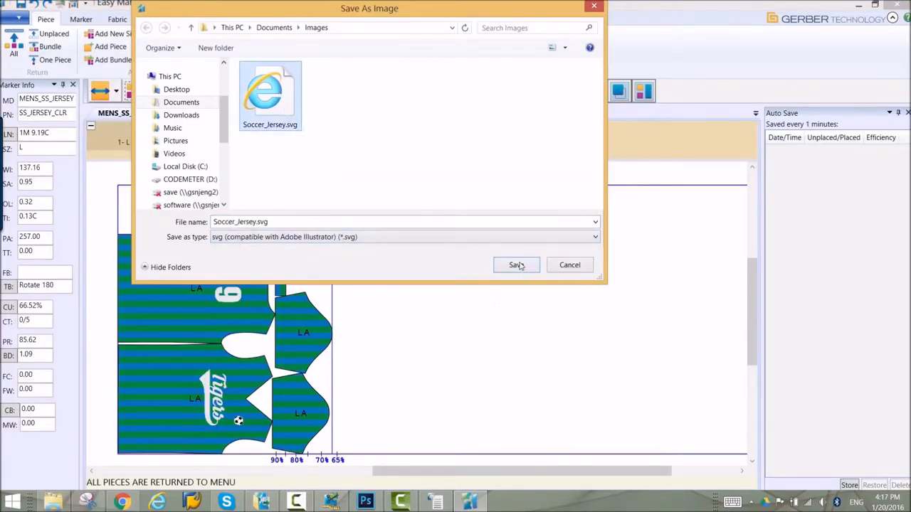
{"action": "left_click", "coordinate": [516, 264]}
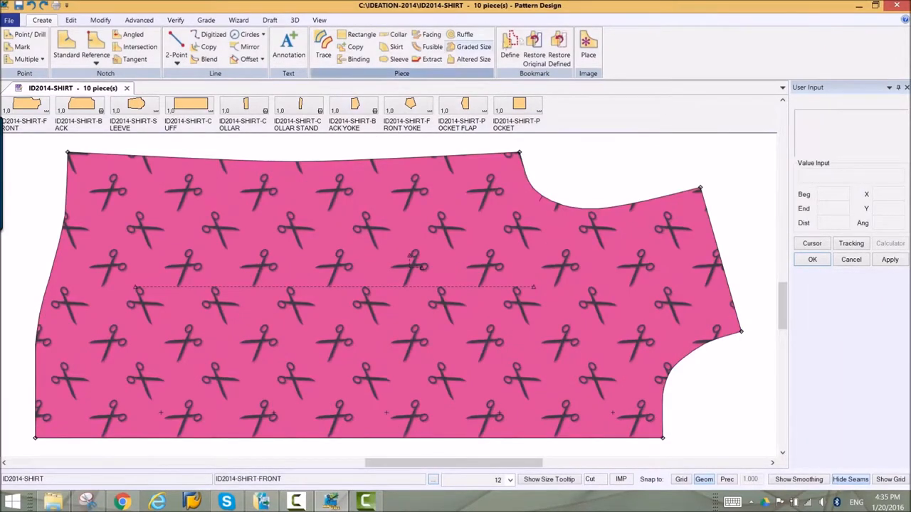
Step: Load NaturalShellButton.png as a trim with Adobe RGB profile and default properties
{"action": "left_click", "coordinate": [588, 54]}
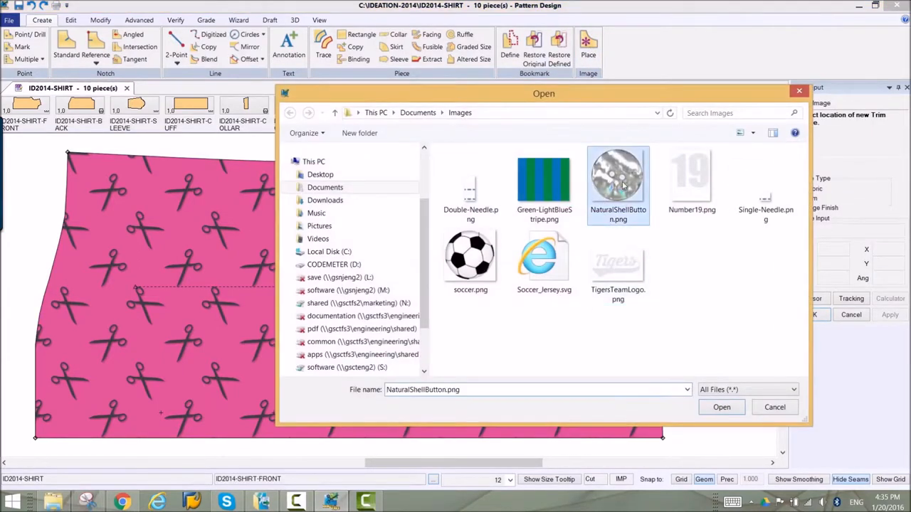
{"action": "left_click", "coordinate": [721, 407]}
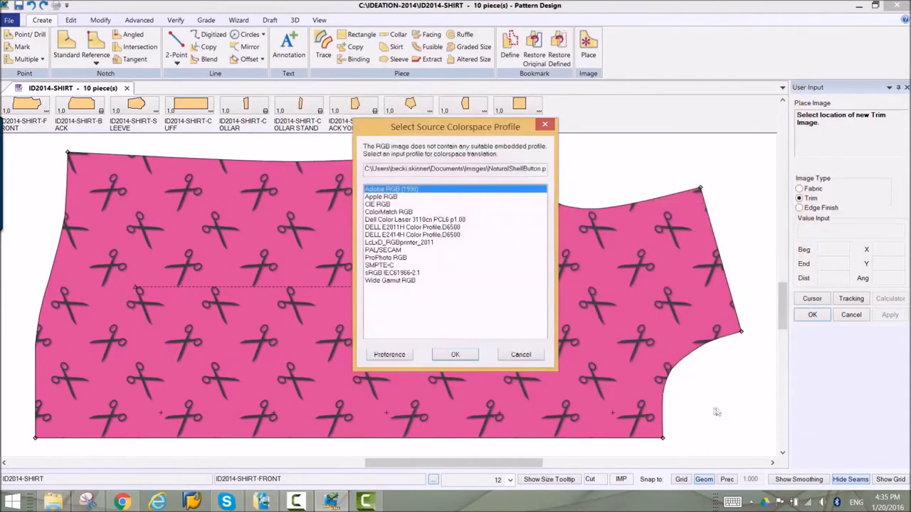
{"action": "left_click", "coordinate": [455, 354]}
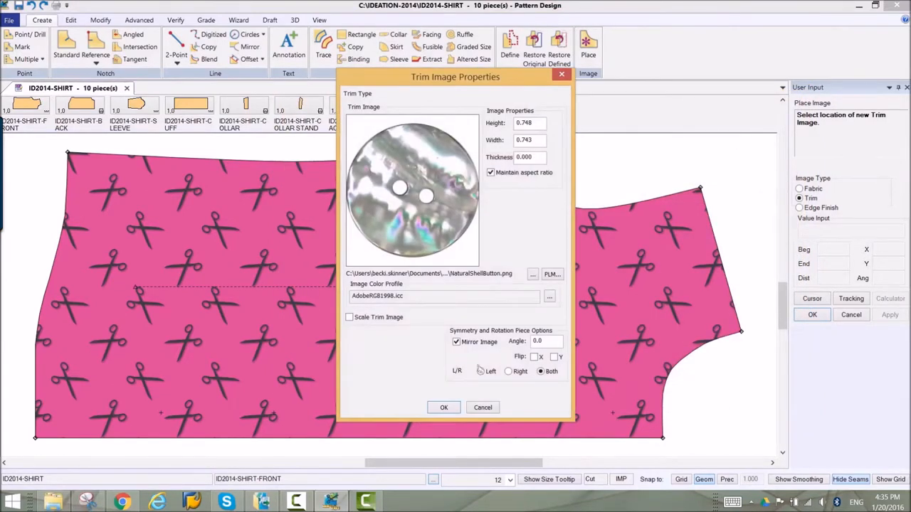
{"action": "left_click", "coordinate": [443, 407]}
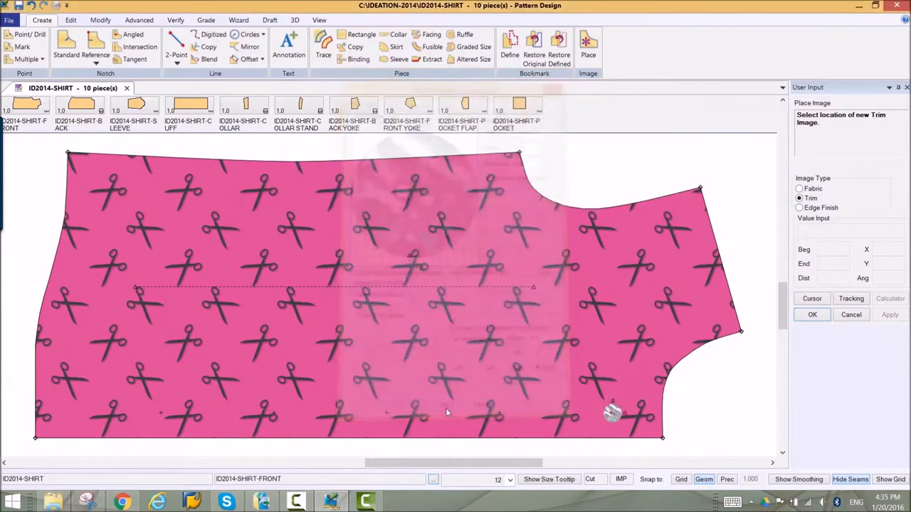
{"action": "mouse_move", "coordinate": [209, 46]}
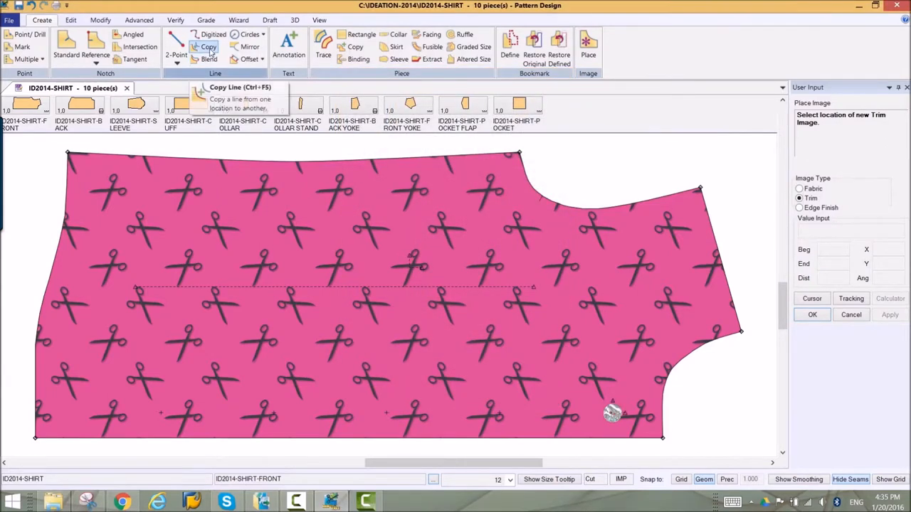
Step: Copy the shell button four times along the shirt front edge
{"action": "left_click", "coordinate": [208, 46]}
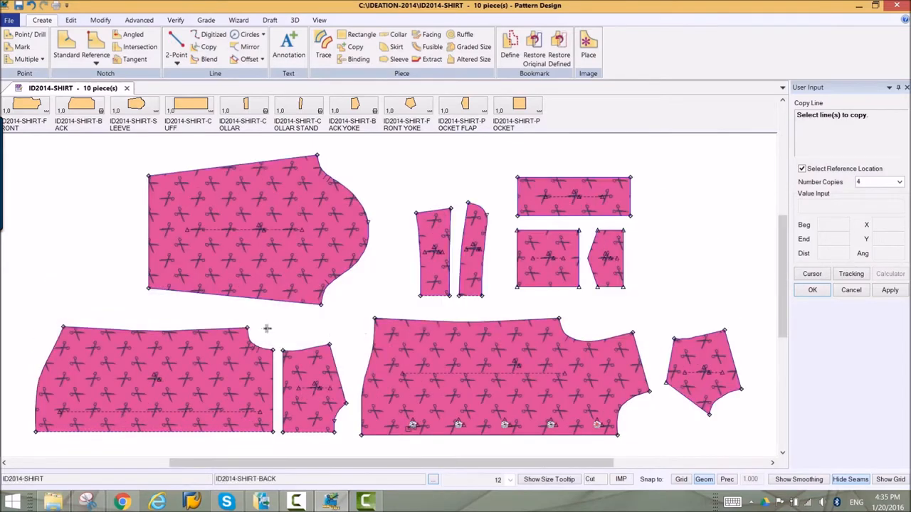
{"action": "left_click", "coordinate": [588, 44]}
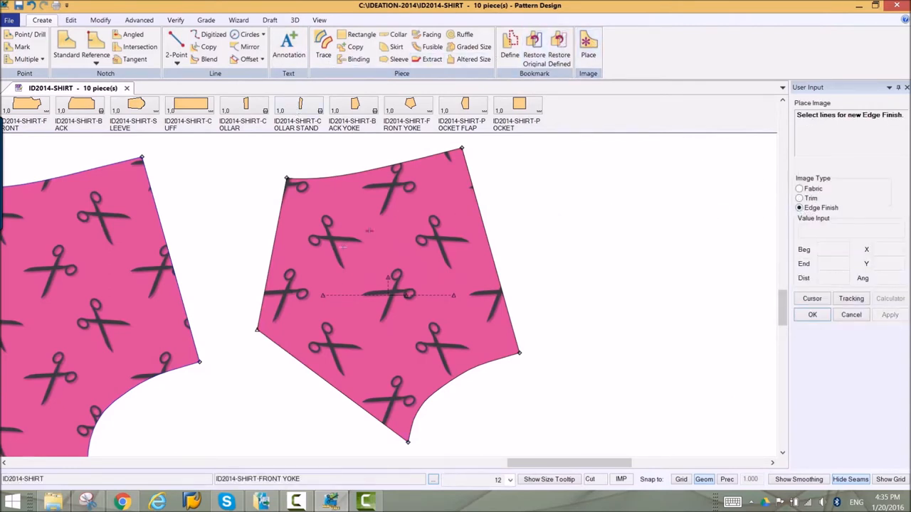
Step: Apply Double-Needle.png as an edge finish on the yoke edges and set its corner type
{"action": "left_click", "coordinate": [267, 288]}
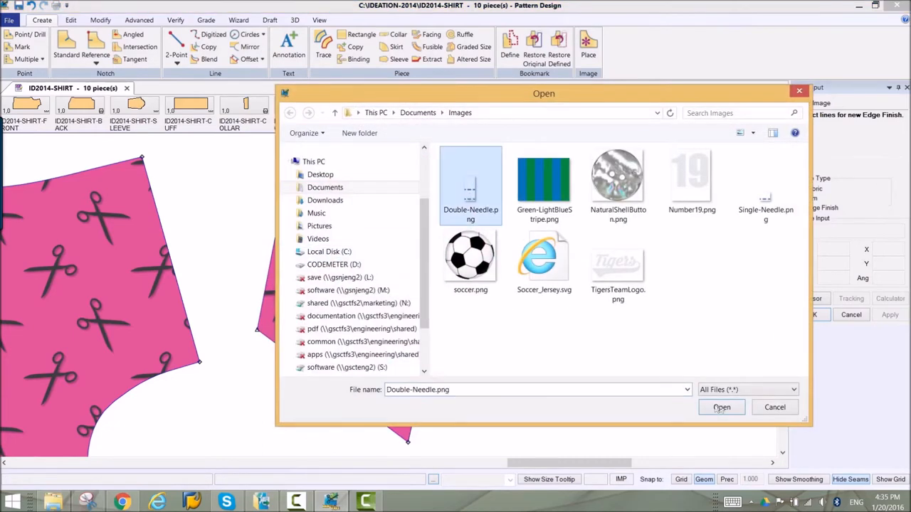
{"action": "left_click", "coordinate": [720, 407]}
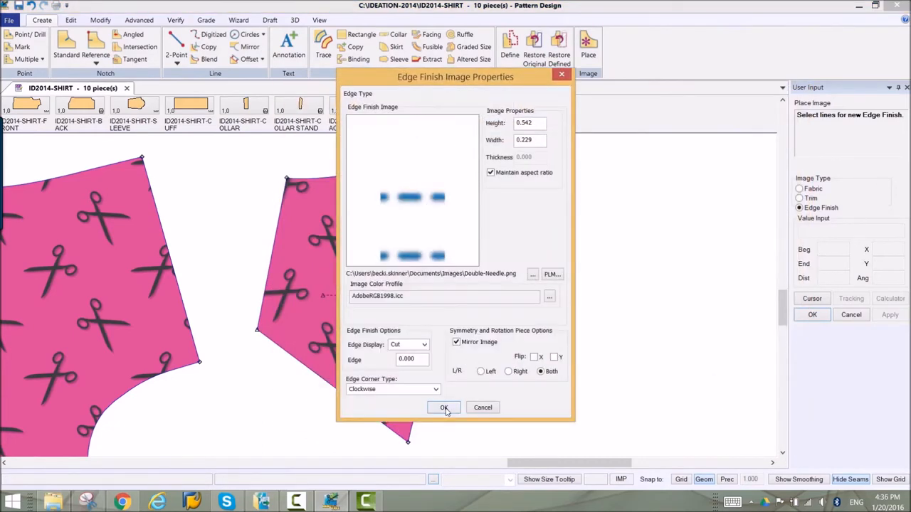
{"action": "left_click", "coordinate": [444, 407]}
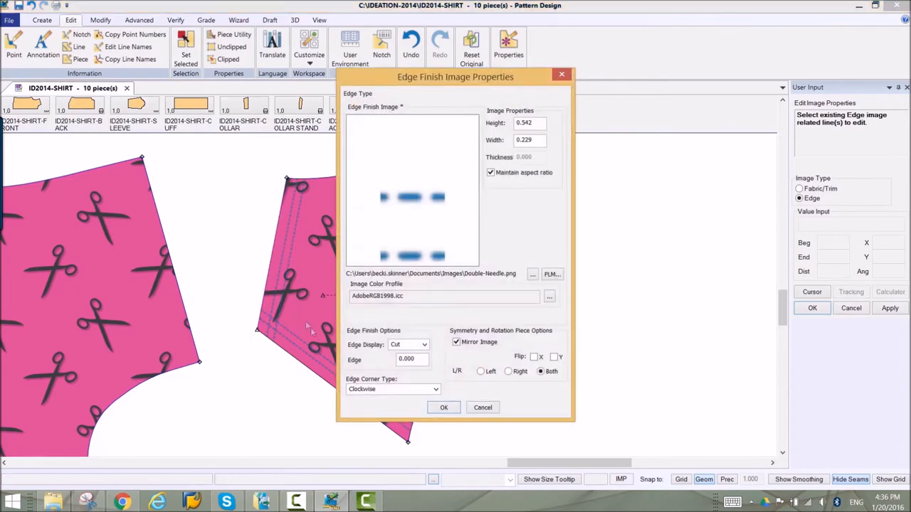
{"action": "left_click", "coordinate": [434, 389]}
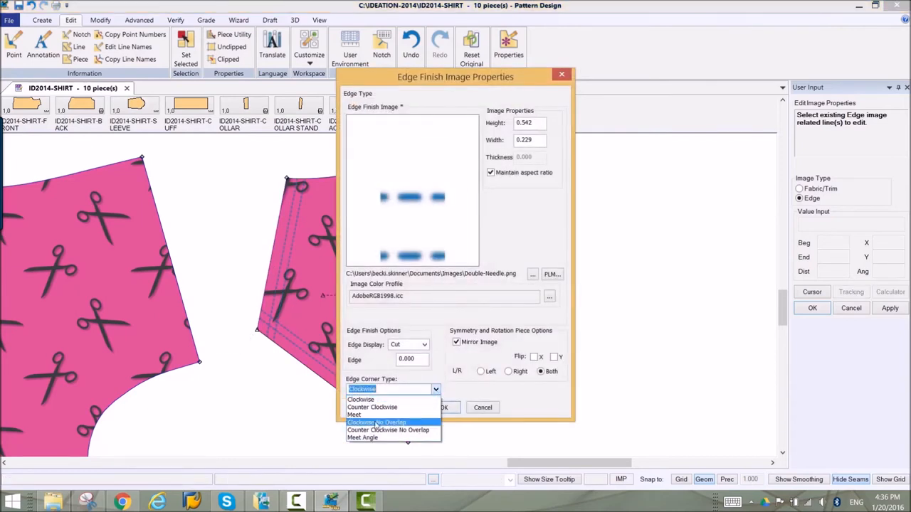